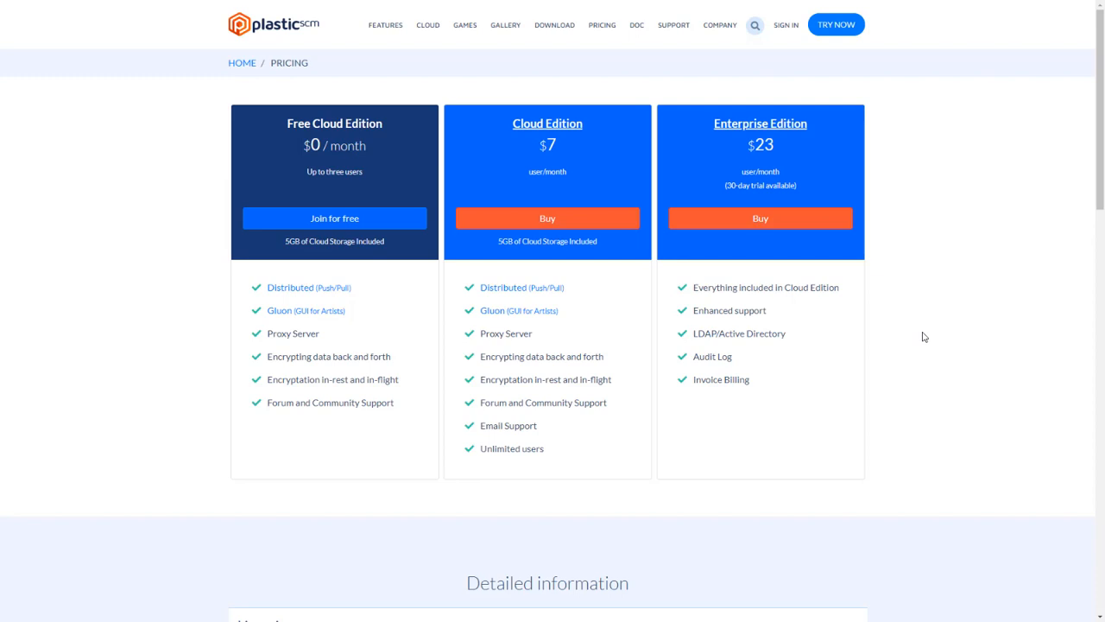
{"action": "mouse_move", "coordinate": [946, 320]}
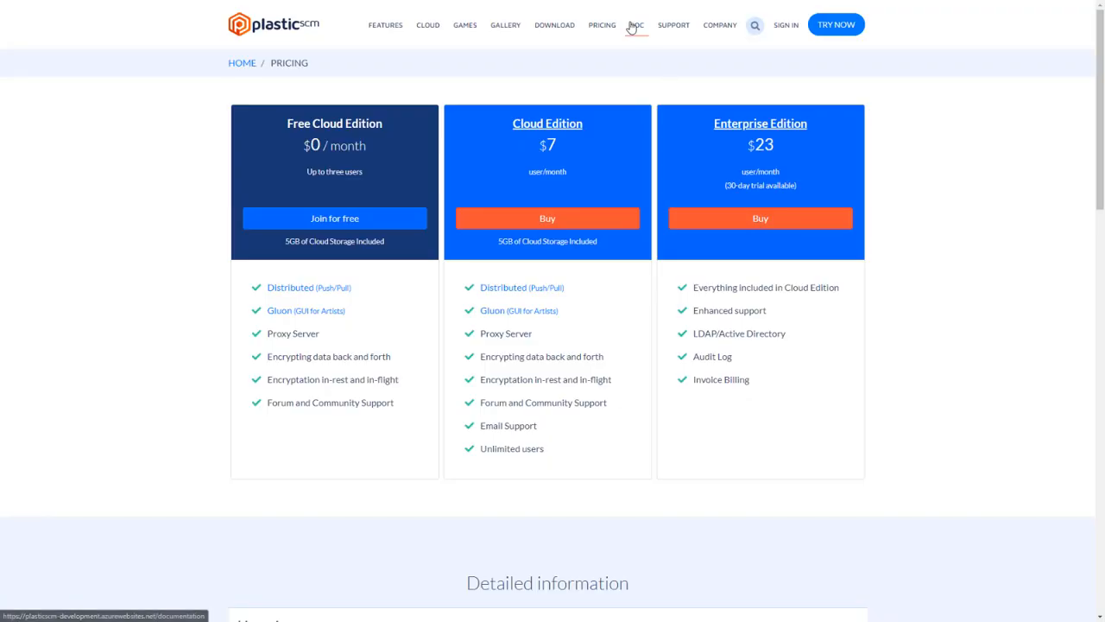
Show the Documentation page scrolled to the Plastic SCM Book section with its Download PDF button
{"action": "left_click", "coordinate": [635, 24]}
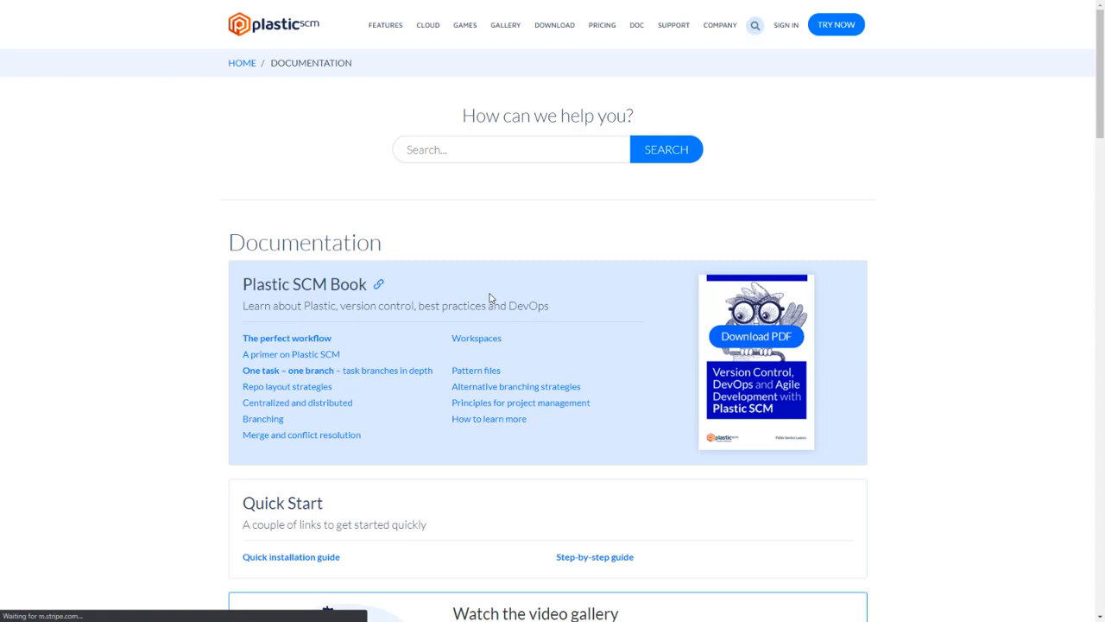
{"action": "scroll", "scroll_direction": "down", "scroll_amount": 3}
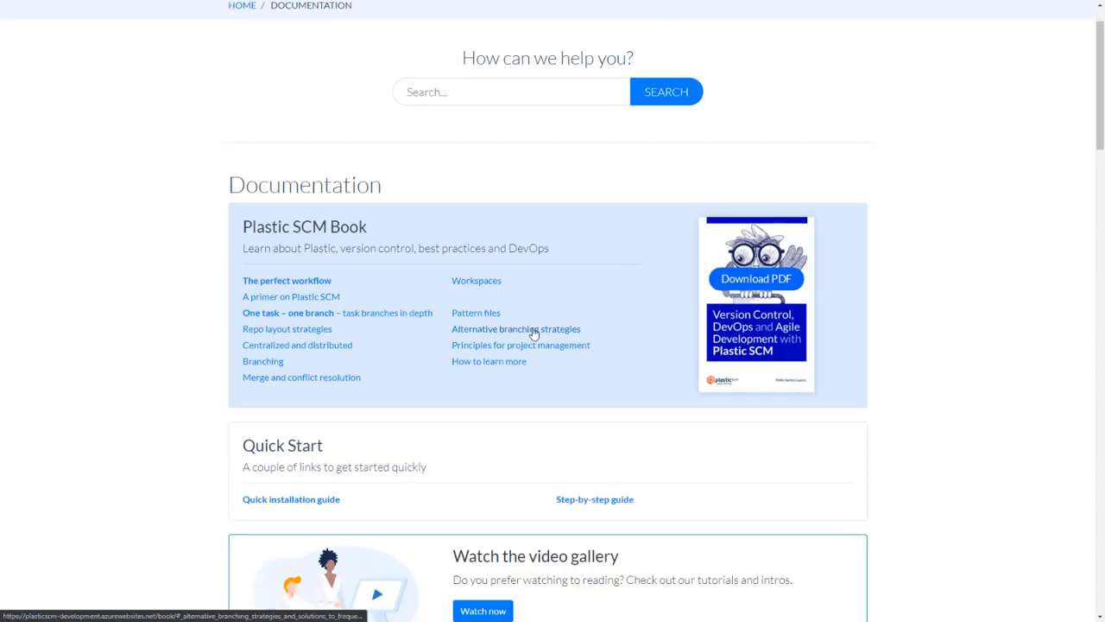
{"action": "mouse_move", "coordinate": [428, 269]}
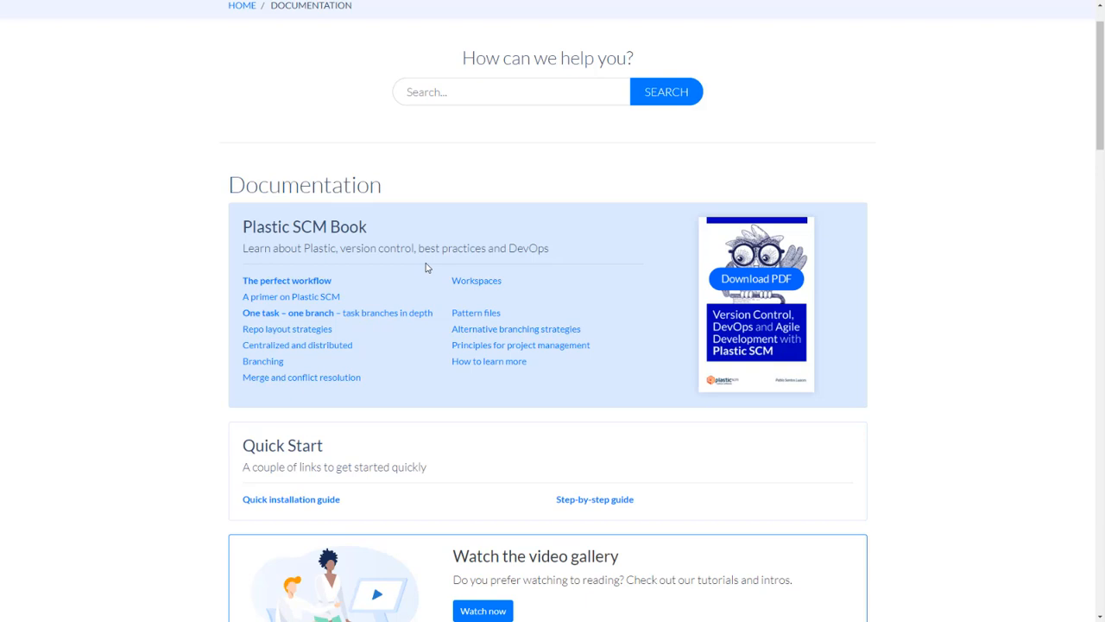
{"action": "scroll", "scroll_direction": "down", "scroll_amount": 3}
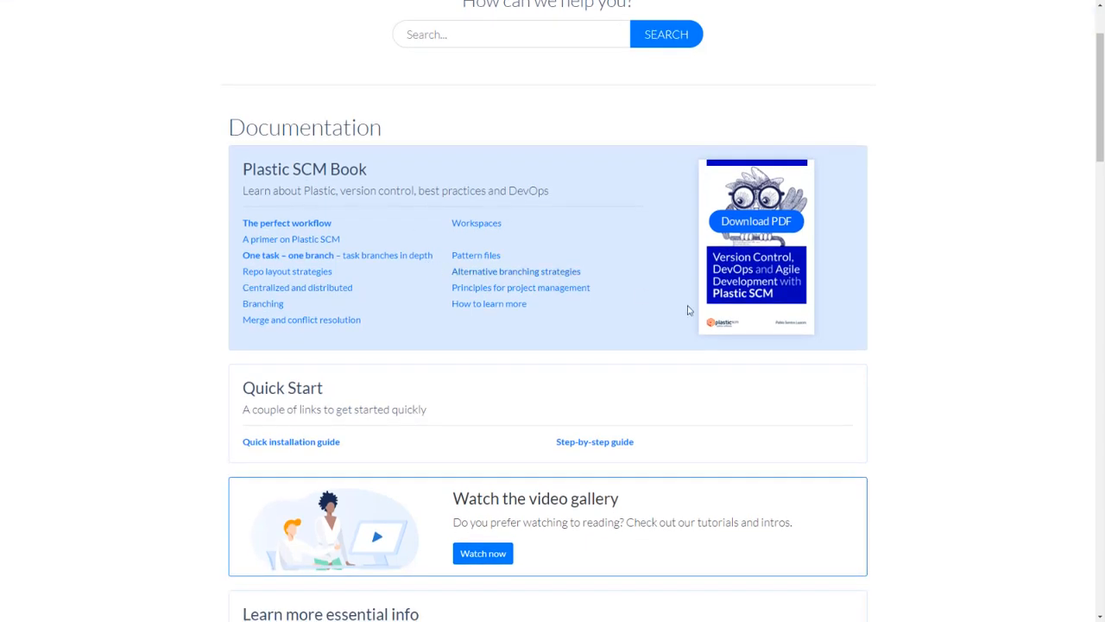